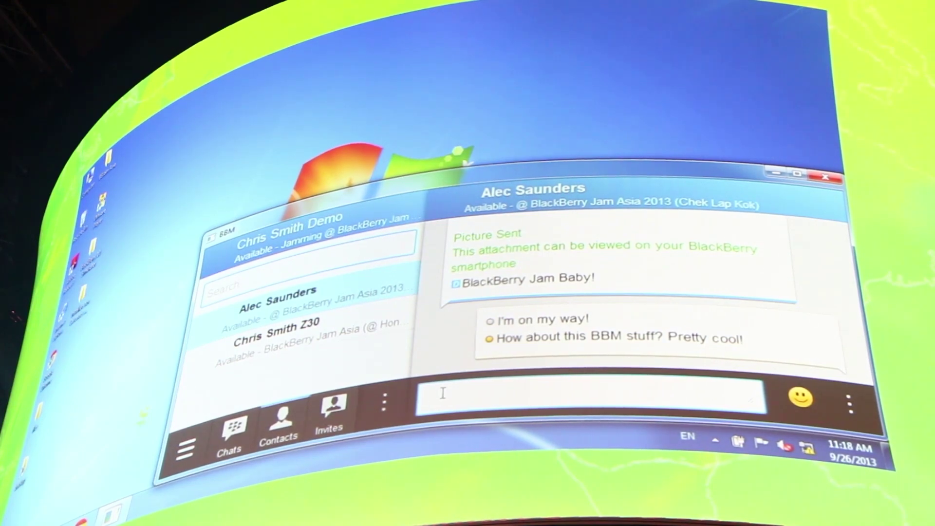
{"action": "type", "text": "It"}
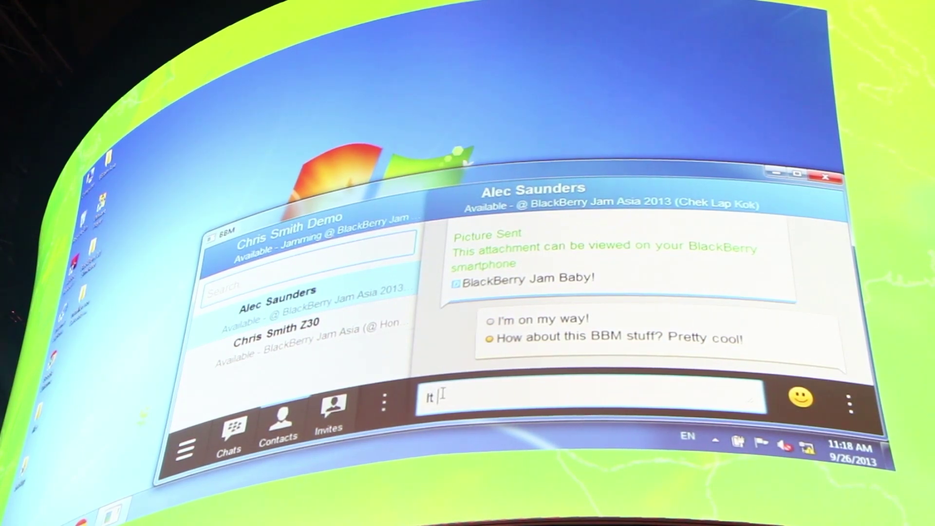
{"action": "type", "text": "is pr"}
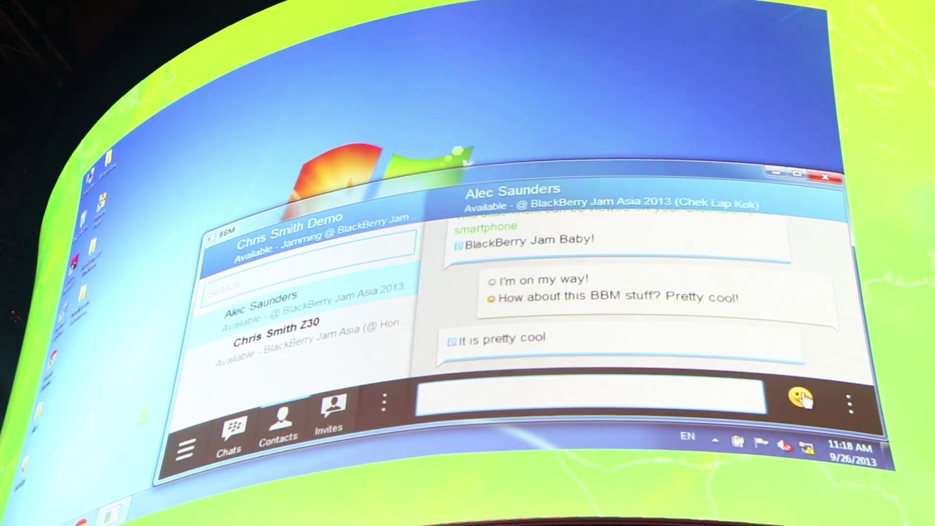
Send a smiley emoticon after the "It is pretty cool" reply
{"action": "left_click", "coordinate": [798, 398]}
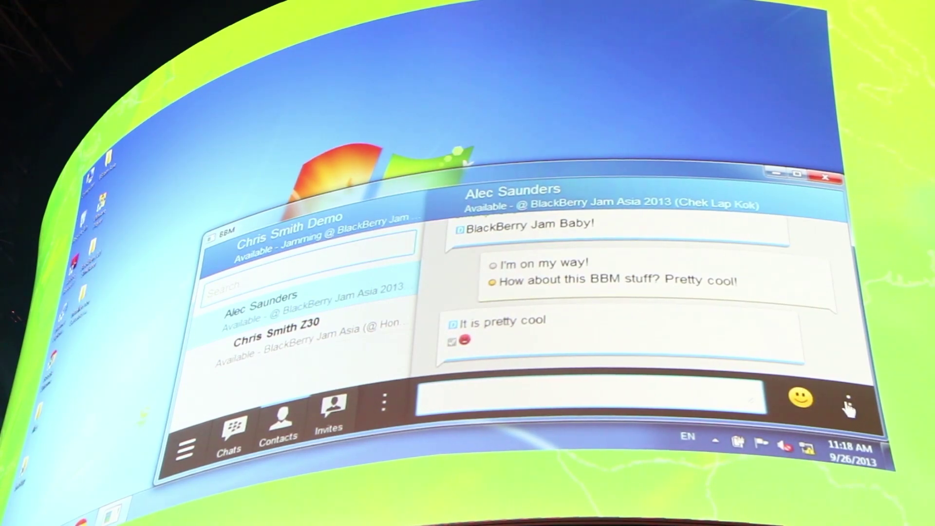
{"action": "left_click", "coordinate": [382, 402]}
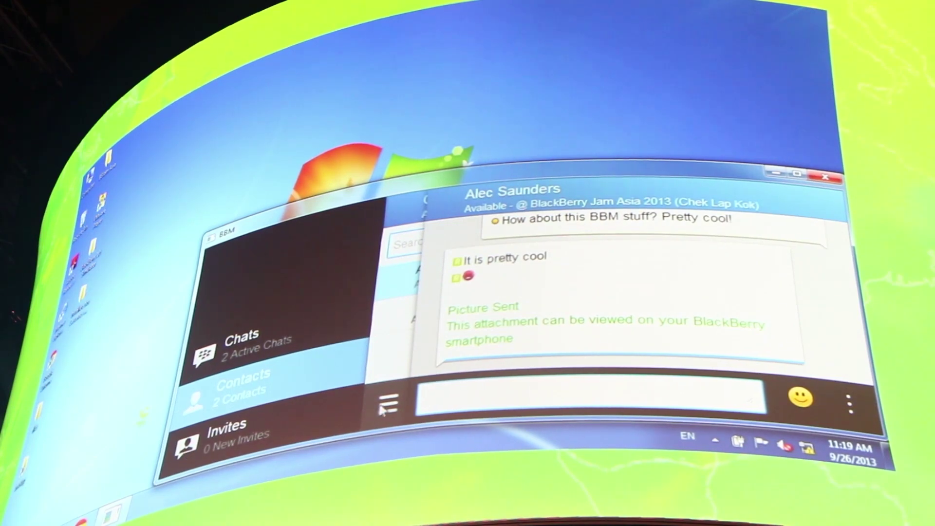
{"action": "left_click", "coordinate": [389, 403]}
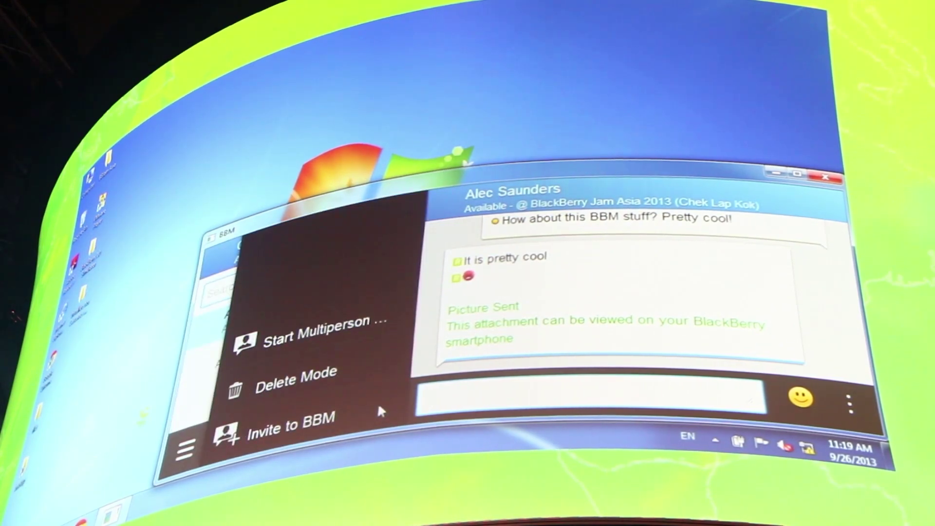